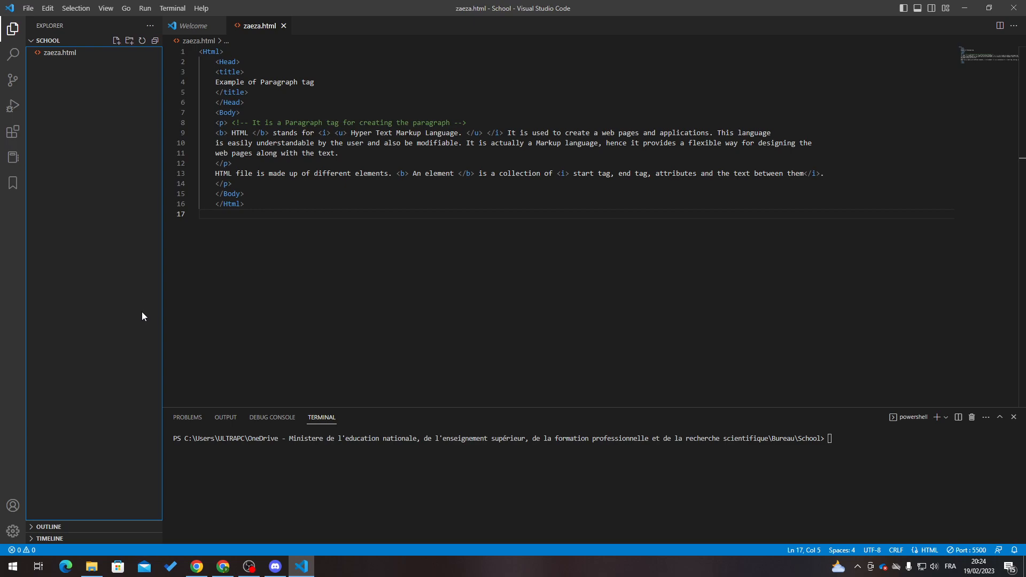
mouse_move(141, 315)
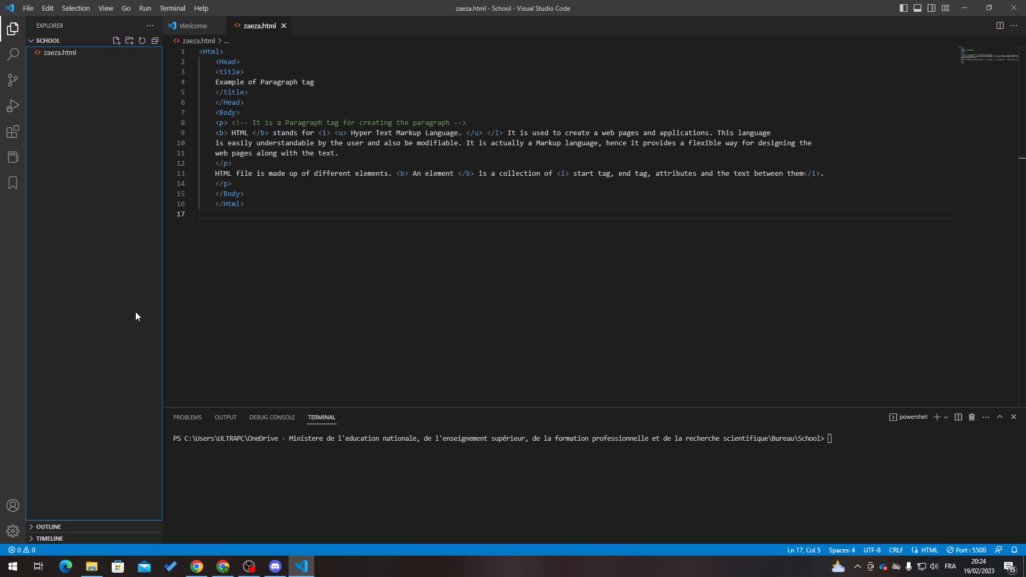
mouse_move(539, 59)
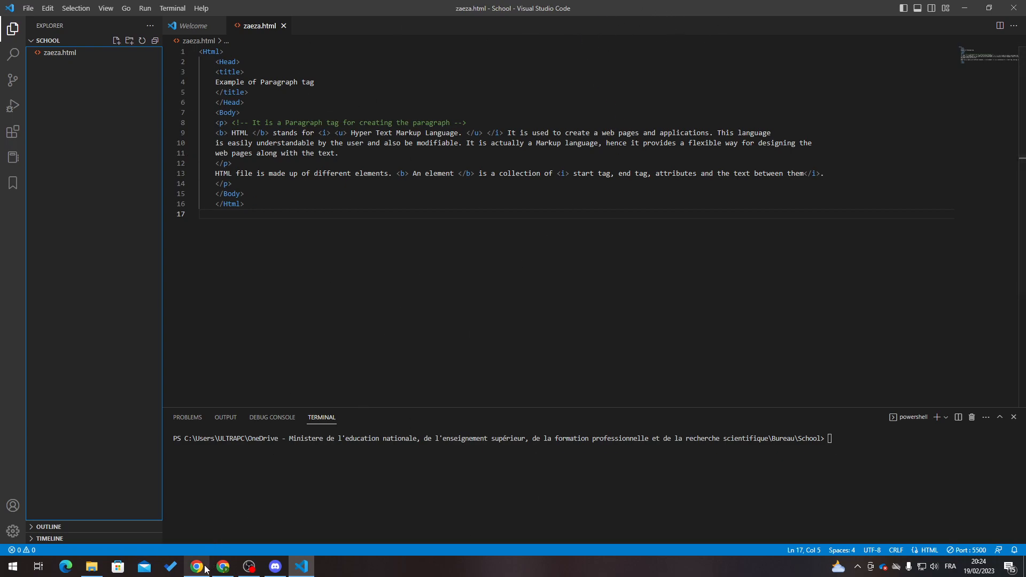
- Open code.visualstudio.com from Chrome's 'visual studio code' search and list the macOS, Windows and Linux downloads
click(196, 566)
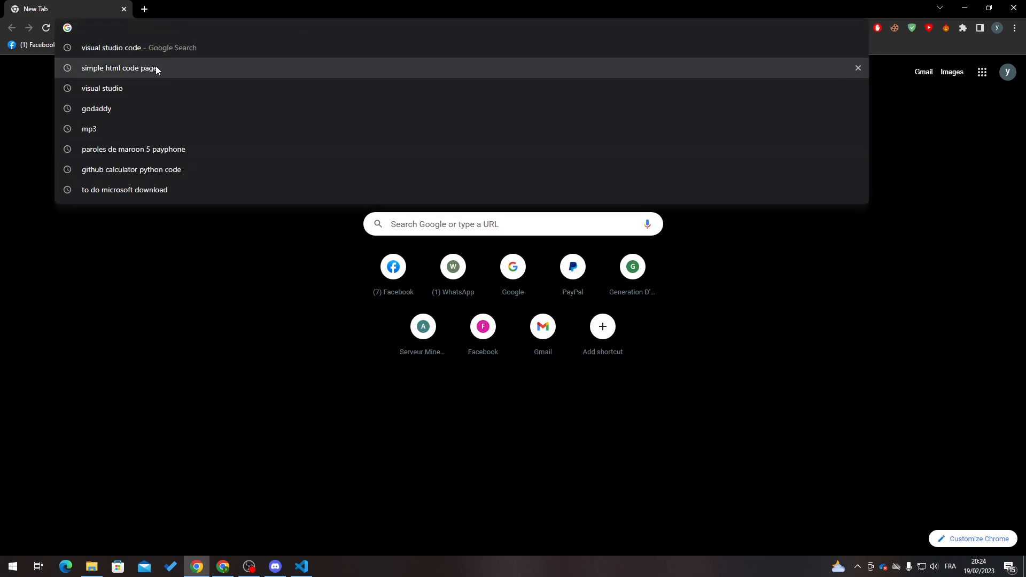
click(138, 47)
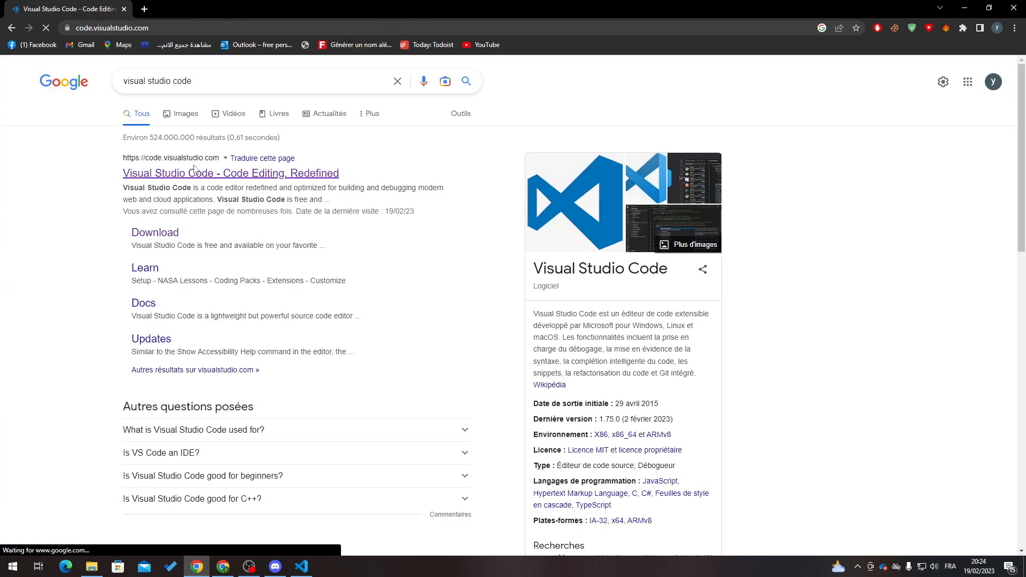
click(230, 172)
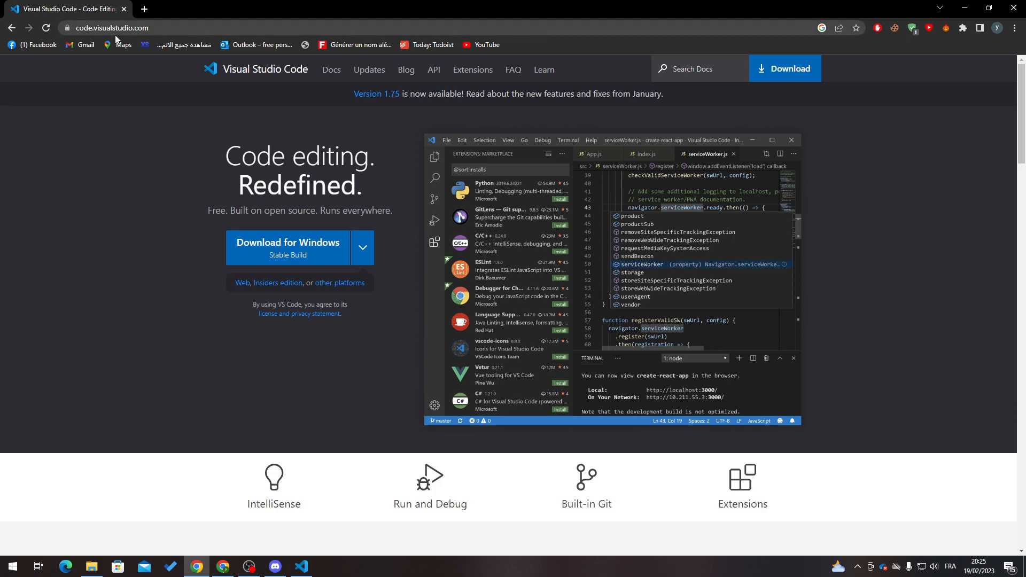
mouse_move(266, 77)
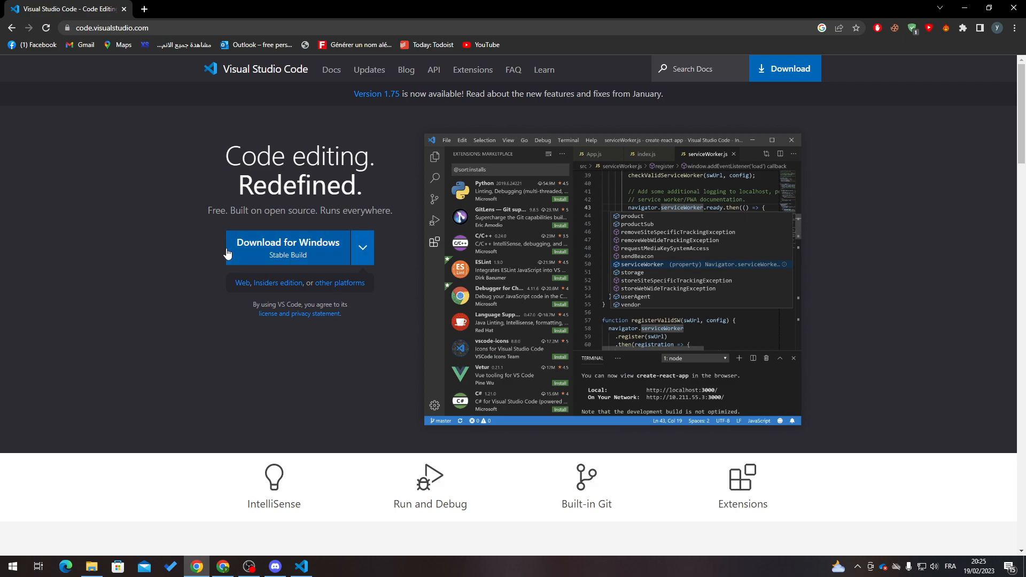
mouse_move(324, 260)
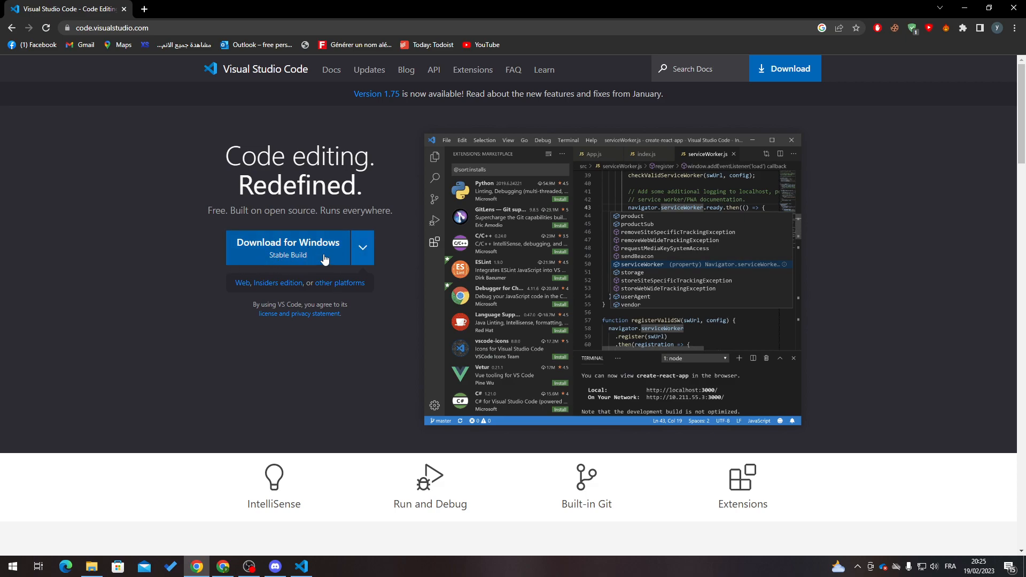
click(362, 247)
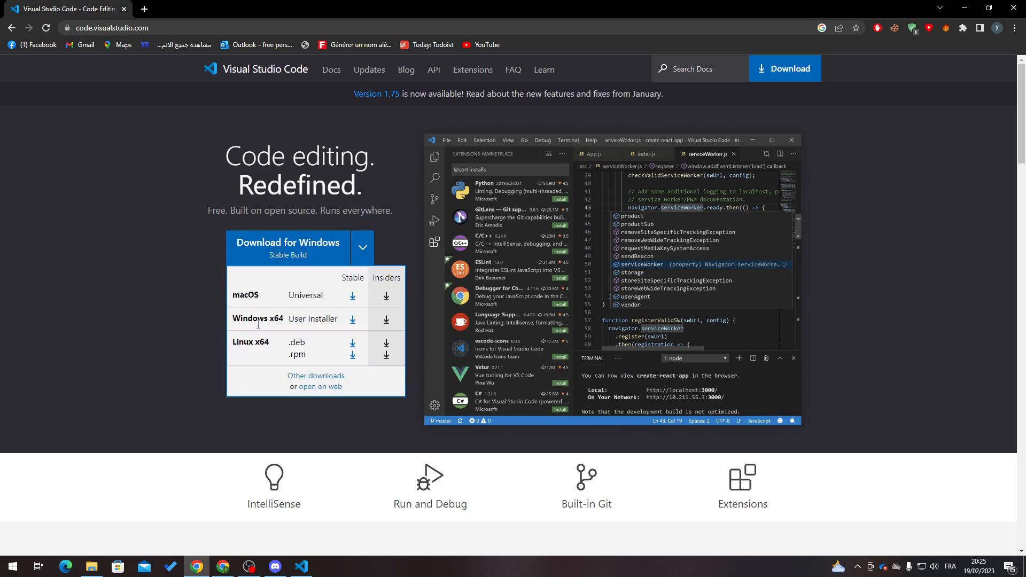
double_click(251, 342)
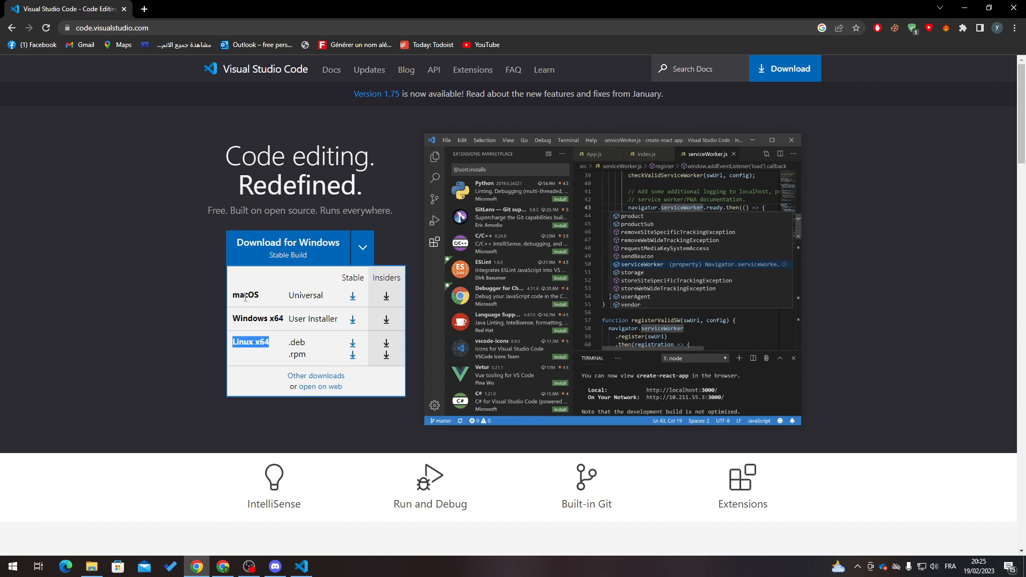
mouse_move(337, 347)
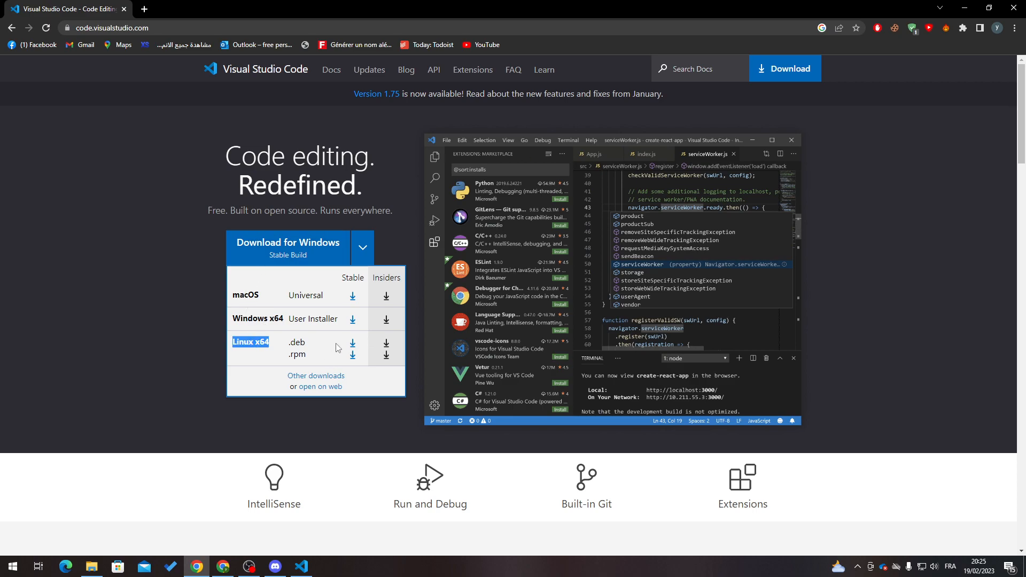
mouse_move(437, 384)
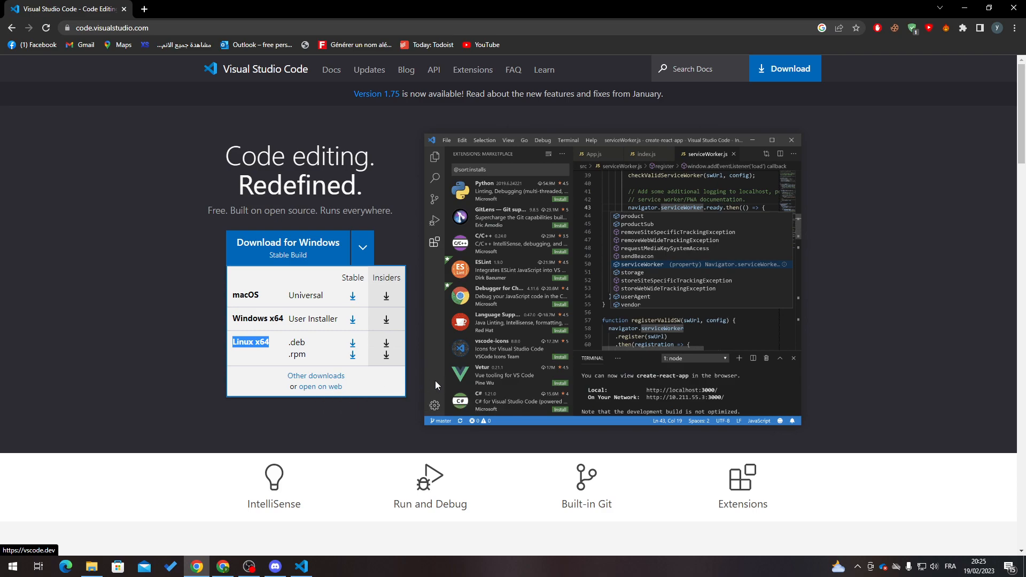
mouse_move(144, 419)
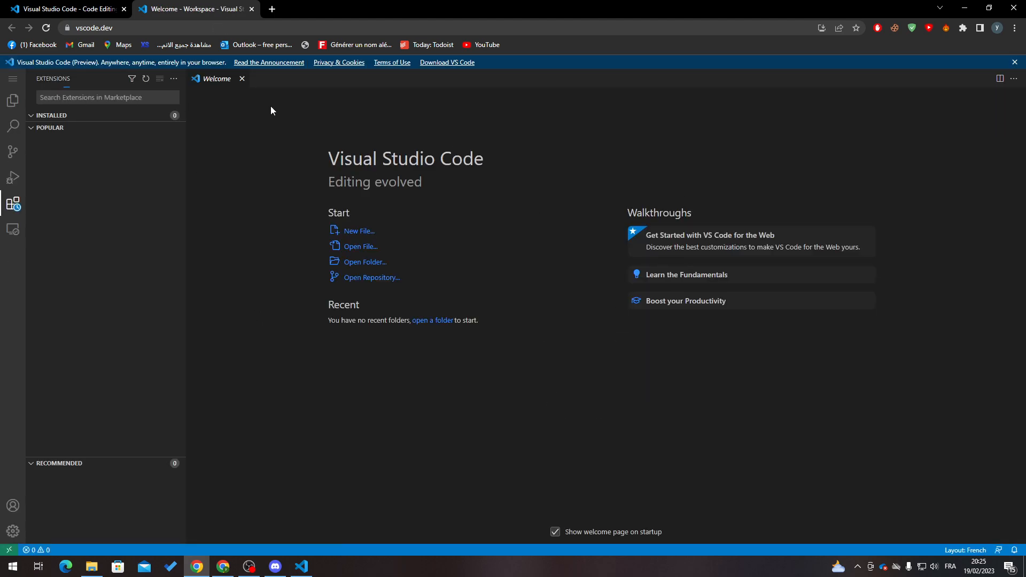
- Launch vscode.dev in a second browser tab and show the Extensions sidebar
click(301, 566)
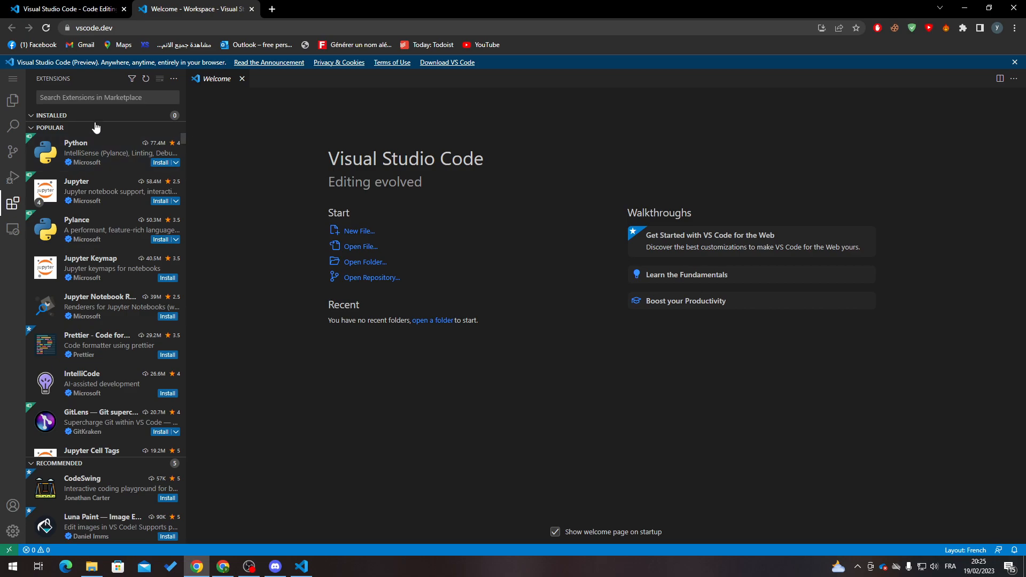
click(12, 102)
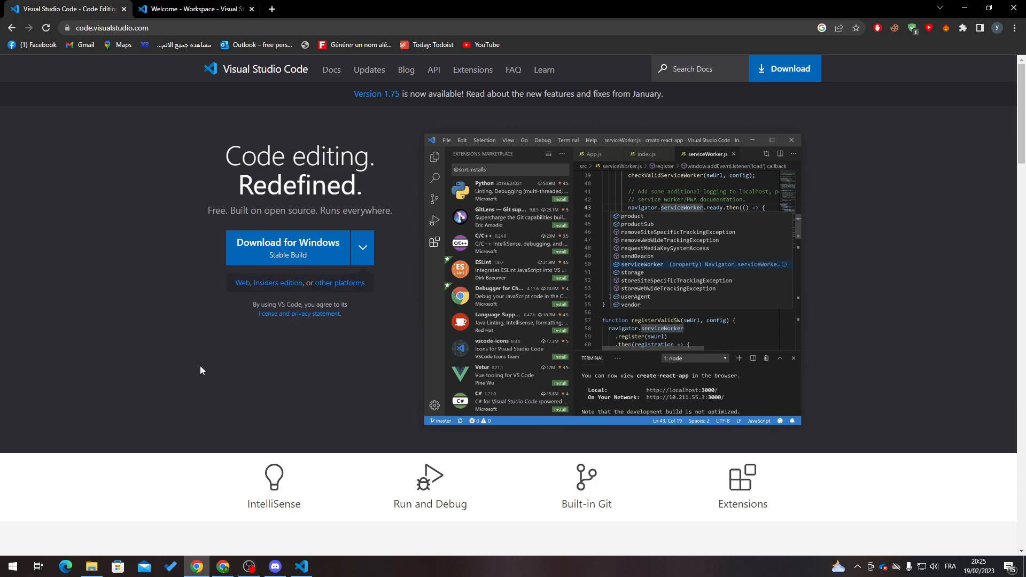
- Switch from Chrome back to the desktop VS Code window with zaeza.html
click(300, 566)
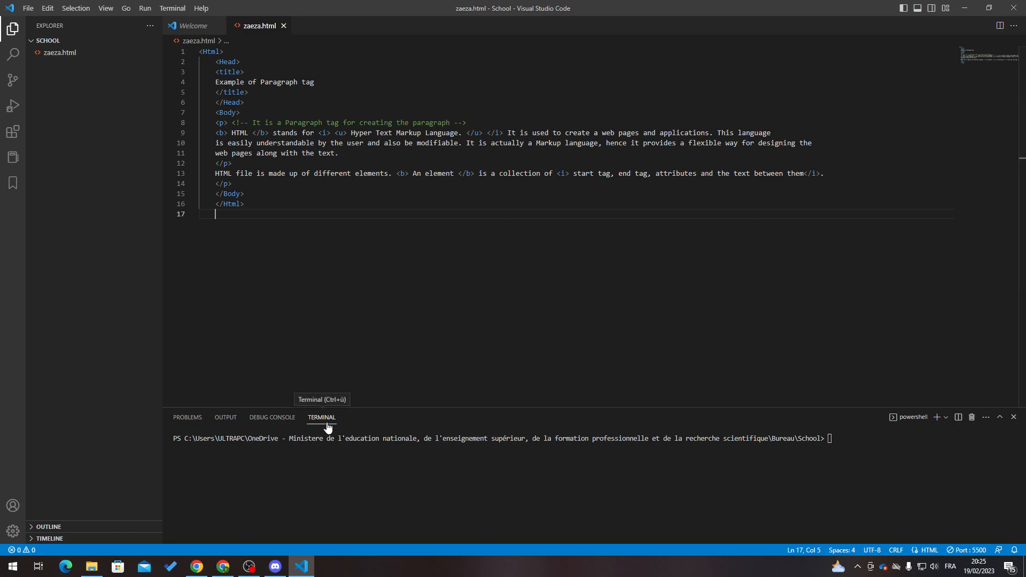
mouse_move(284, 27)
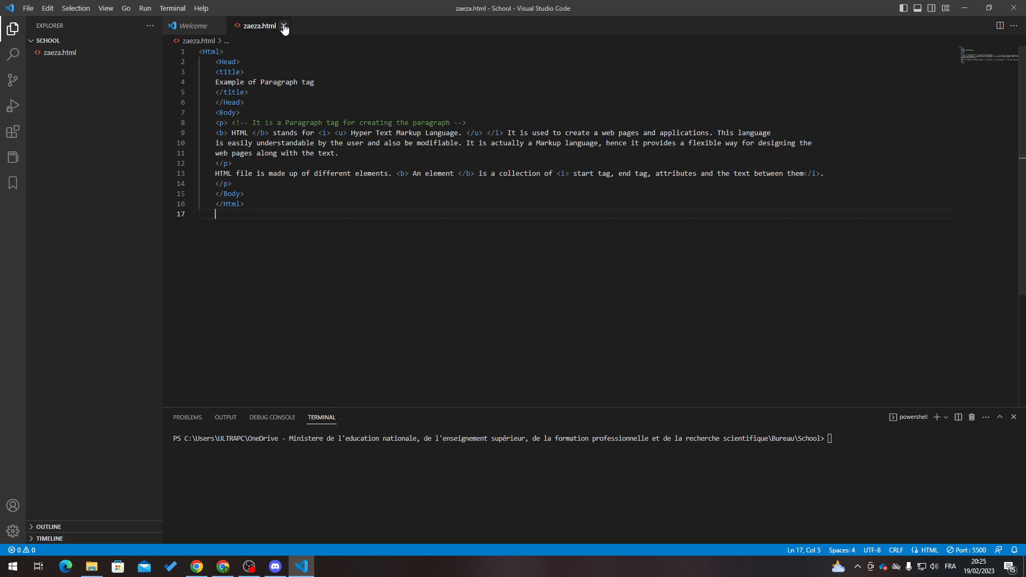
- Close zaeza.html, hide the old terminal, and start a new PowerShell terminal in School
click(284, 26)
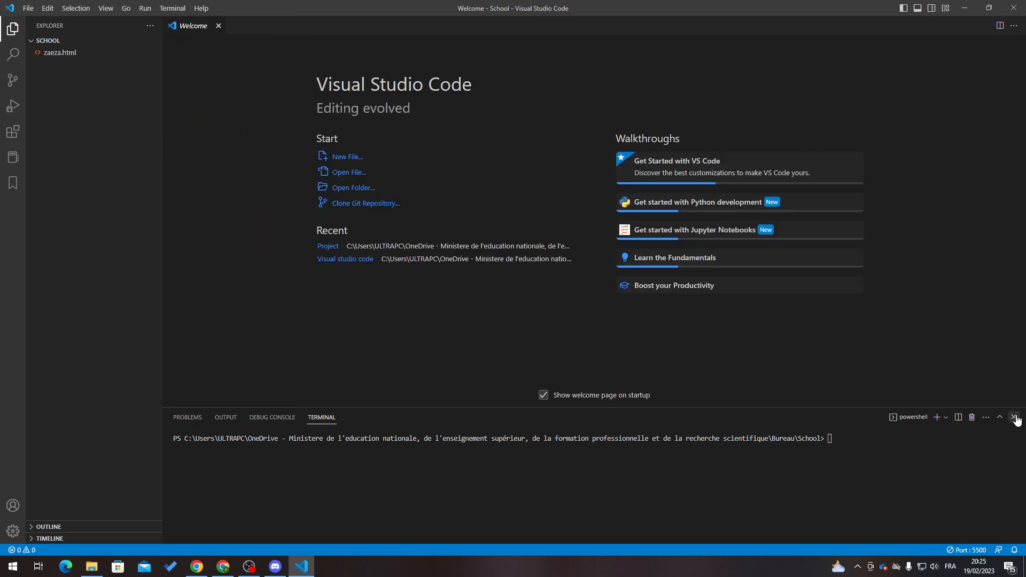
click(1017, 417)
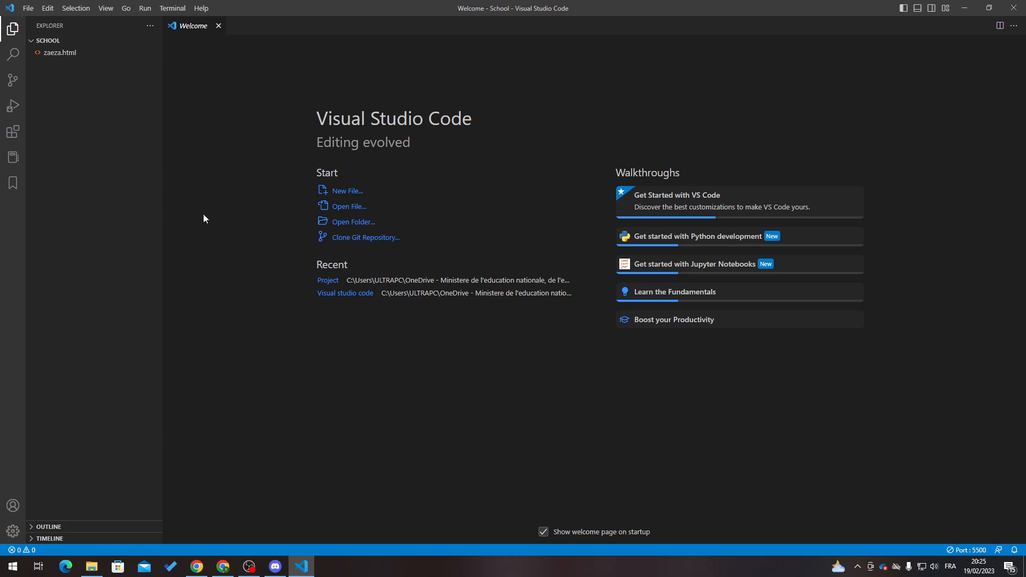
mouse_move(27, 8)
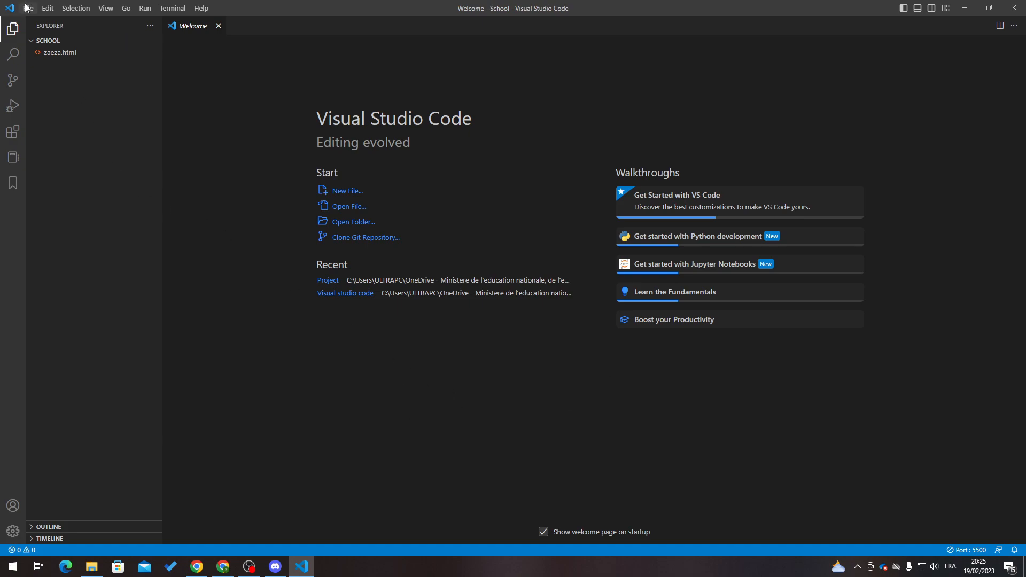
mouse_move(105, 8)
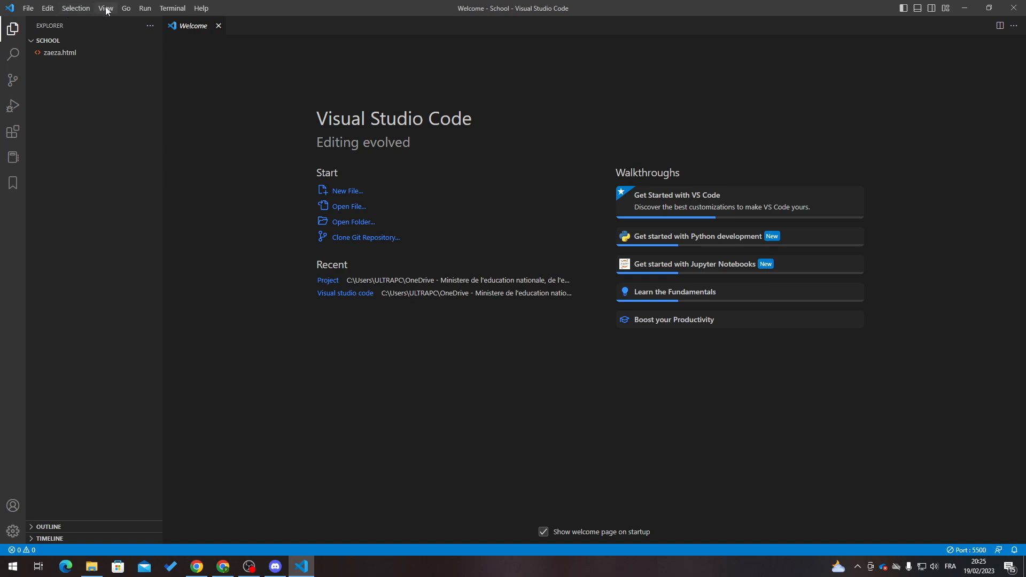
mouse_move(172, 8)
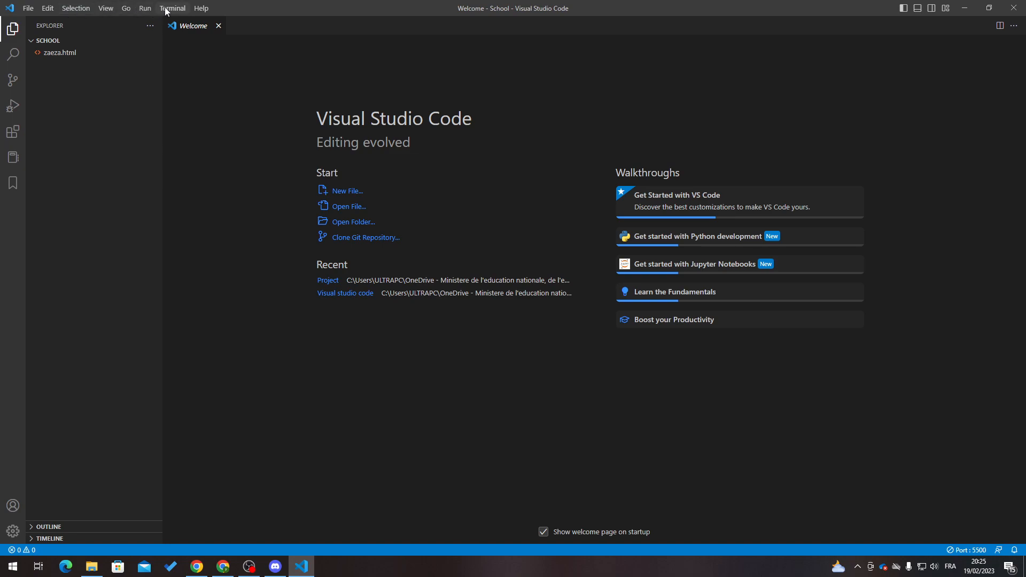
click(172, 8)
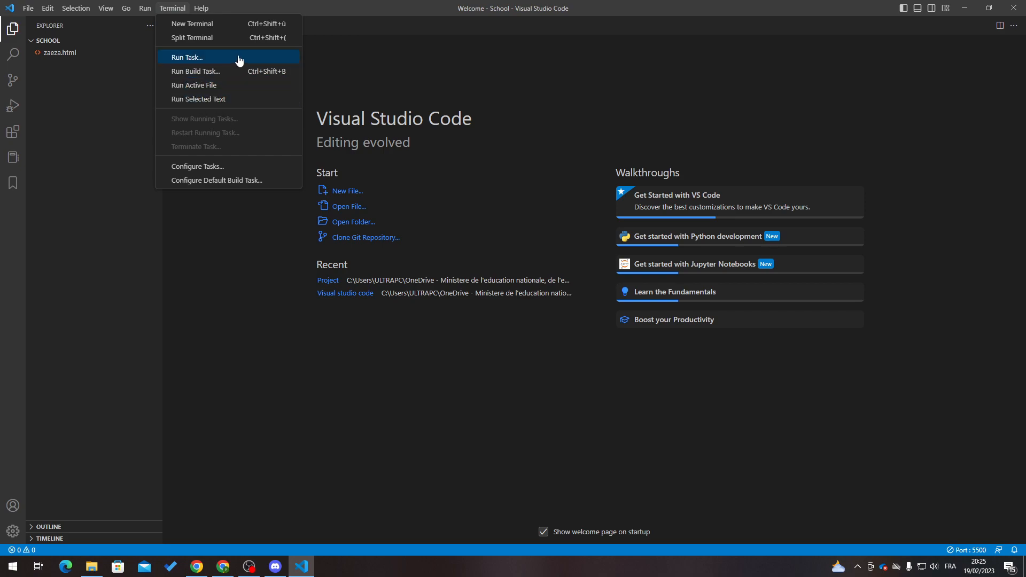
mouse_move(192, 24)
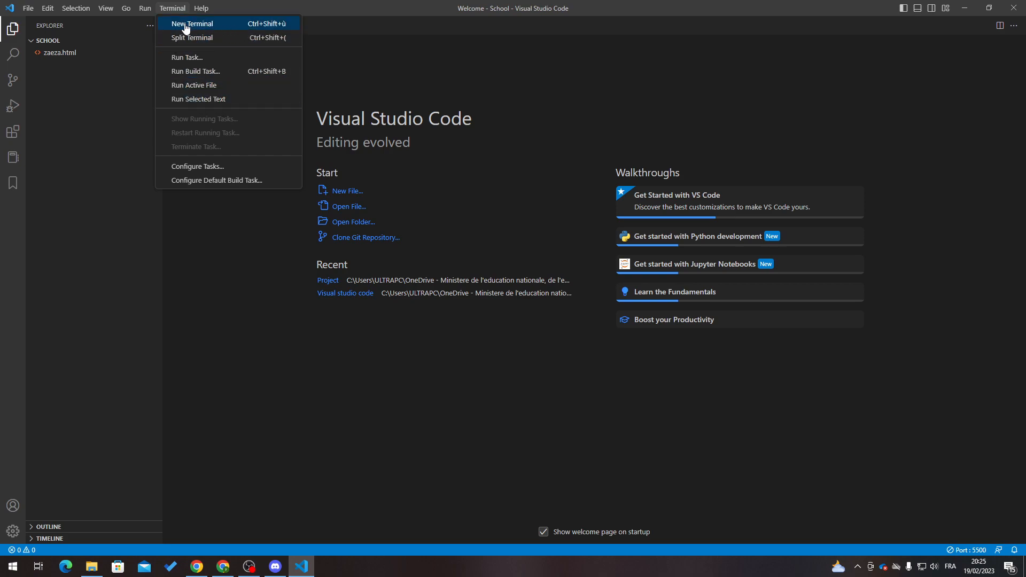
mouse_move(265, 34)
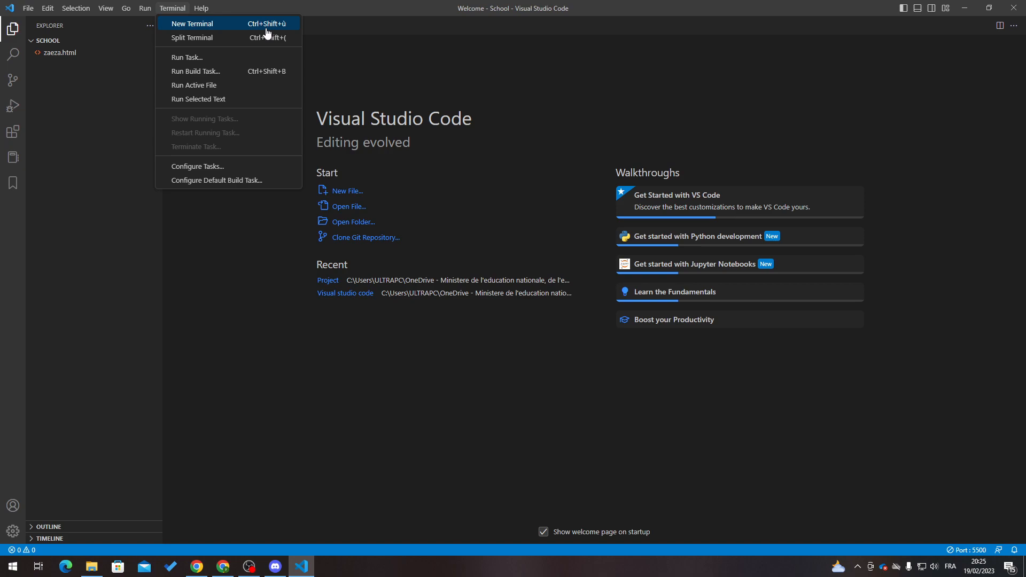
click(192, 24)
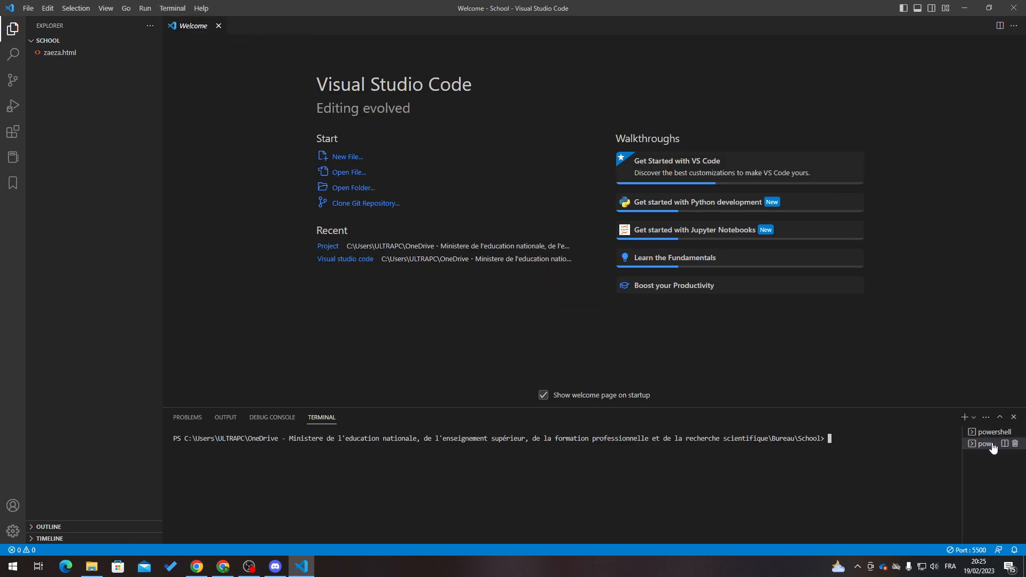
- Run the test command 'azezaezaezae', kill and split terminals, and close the panel
text(azezaezaezae)
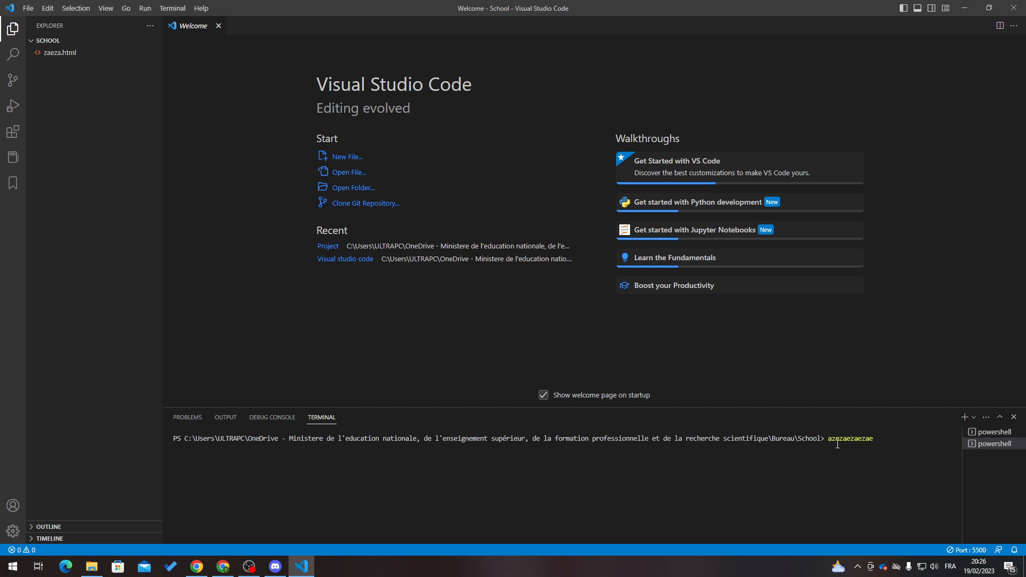
key(Return)
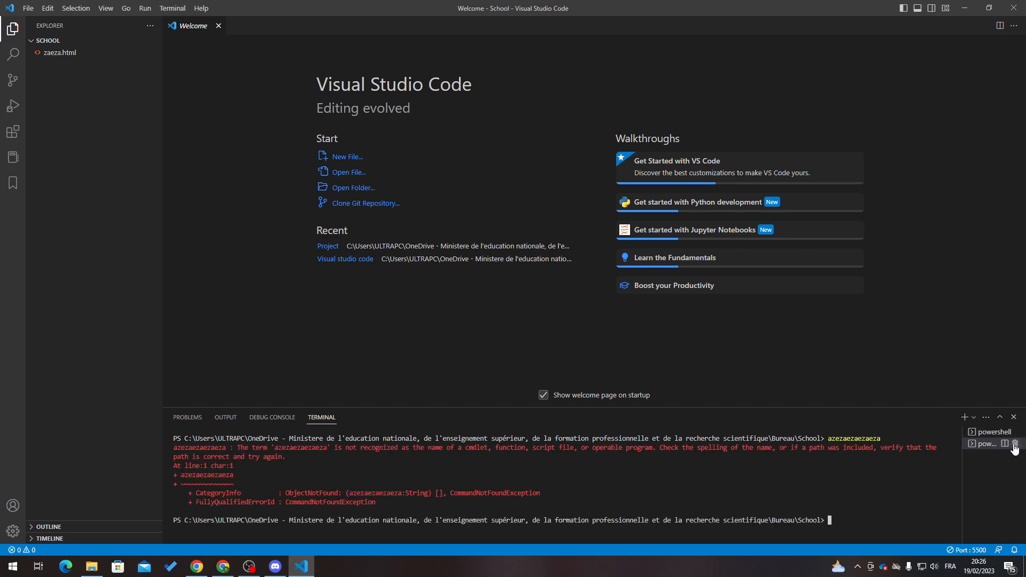
click(1013, 447)
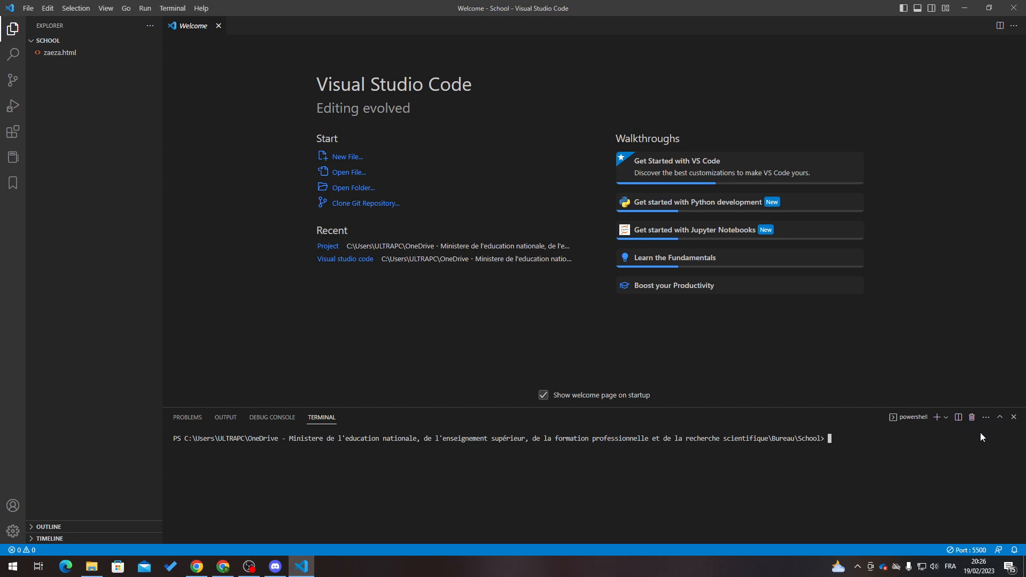
click(945, 417)
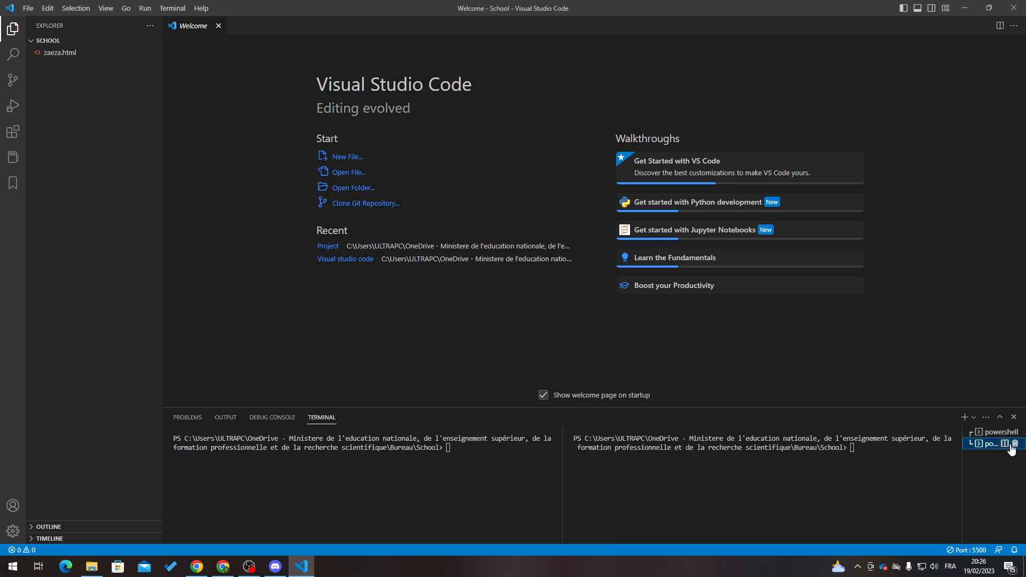
click(1011, 443)
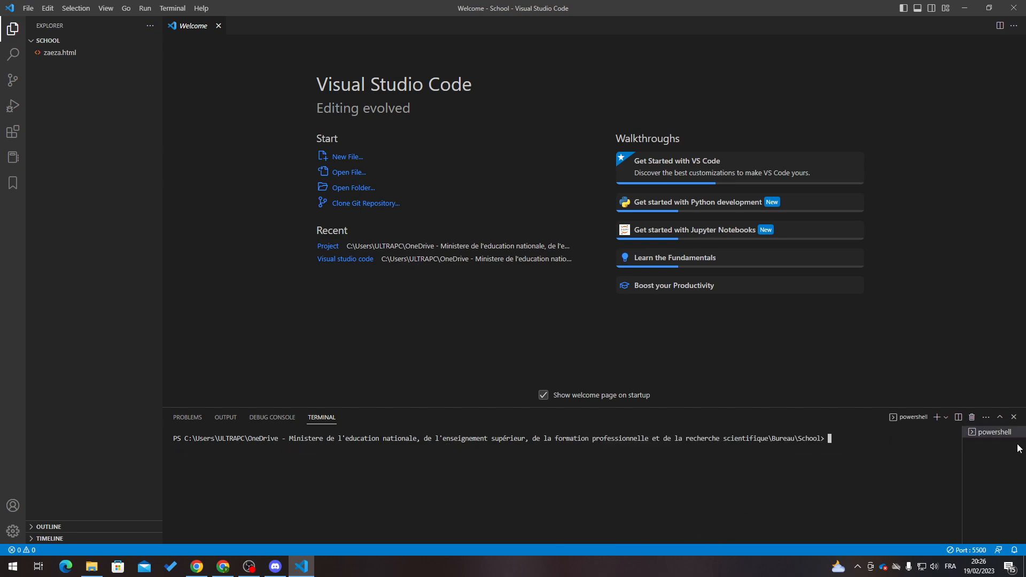
click(1013, 417)
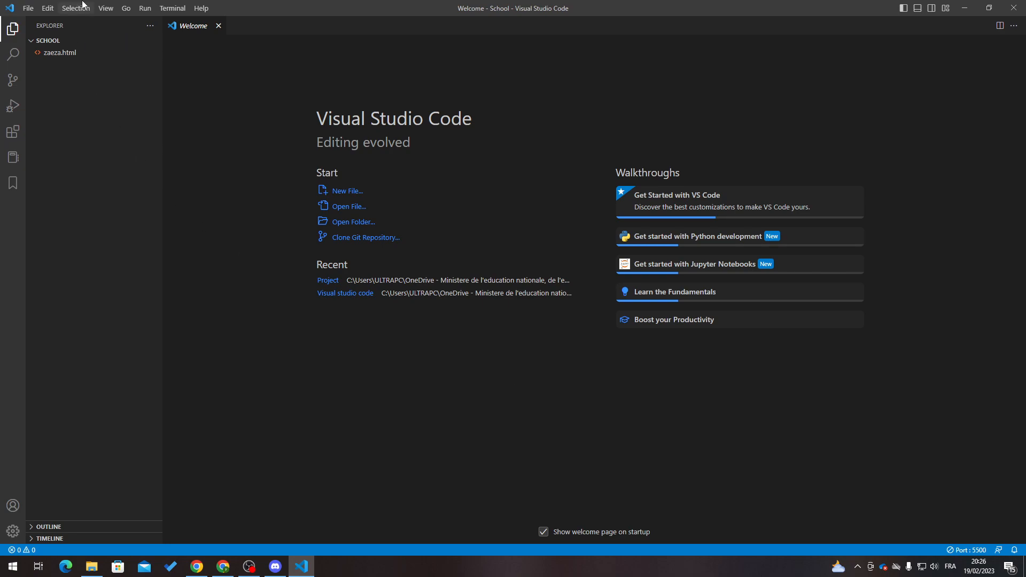
- Start another new PowerShell terminal from the Terminal menu
click(172, 8)
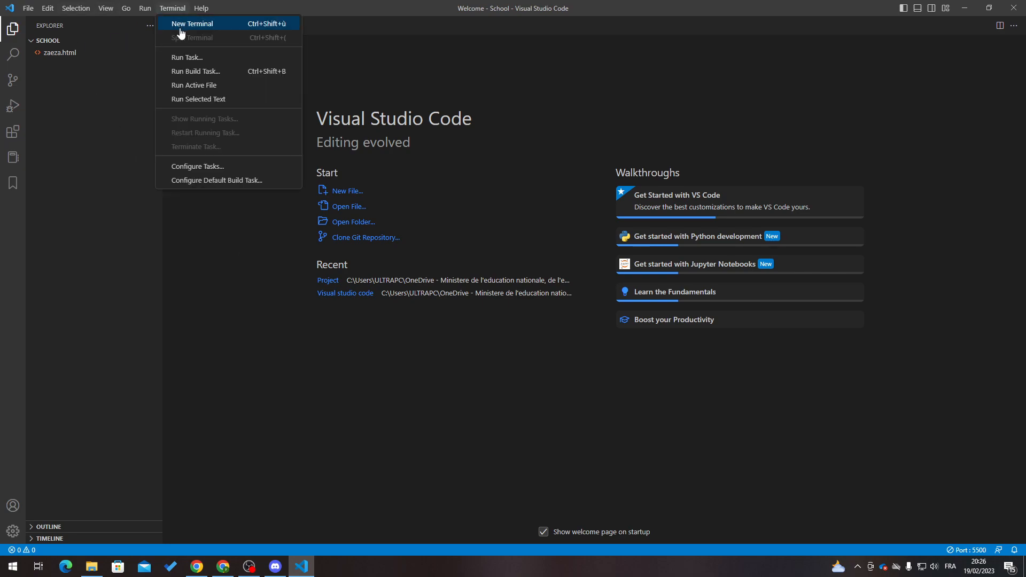
click(192, 24)
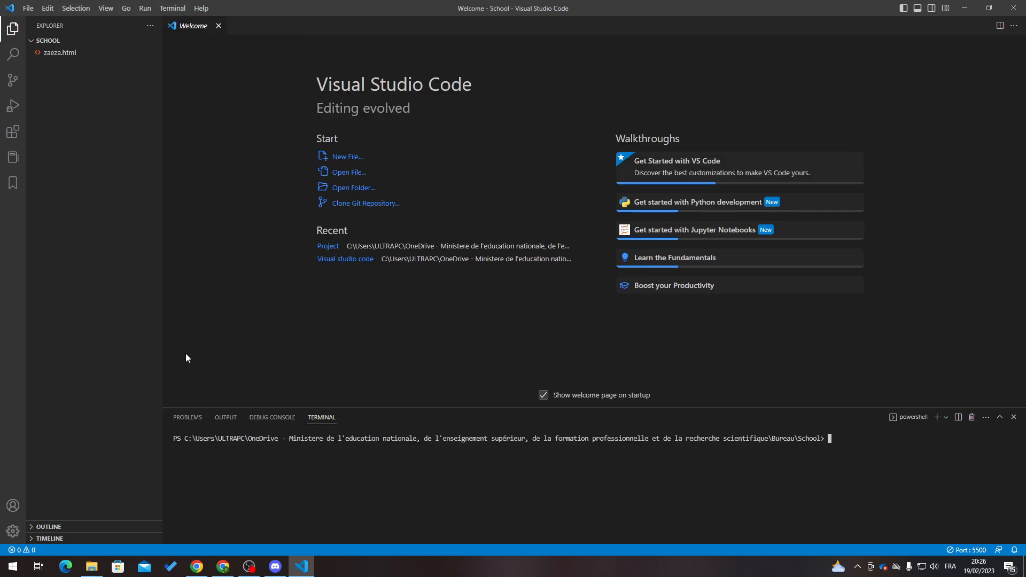
mouse_move(321, 417)
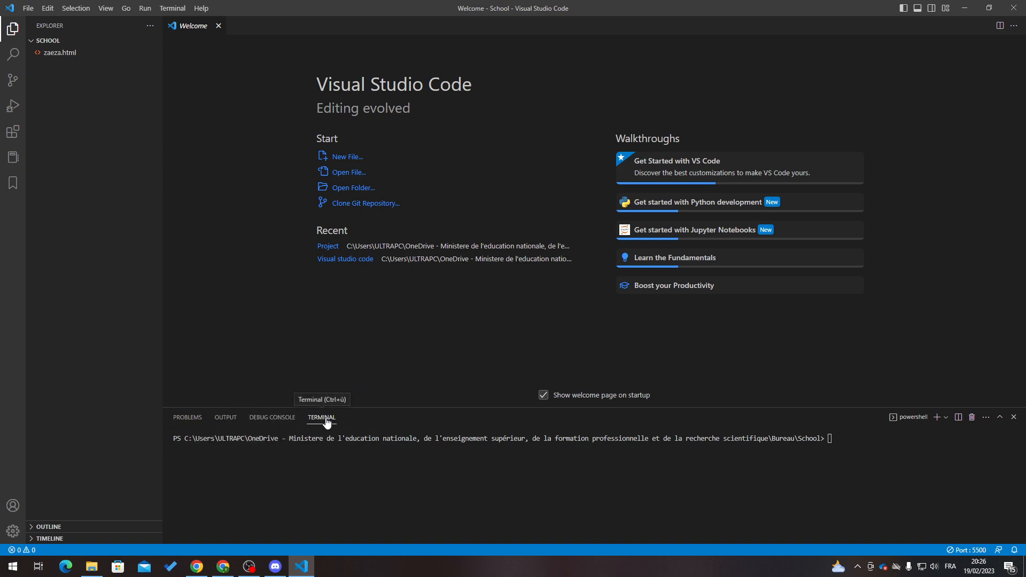
mouse_move(322, 417)
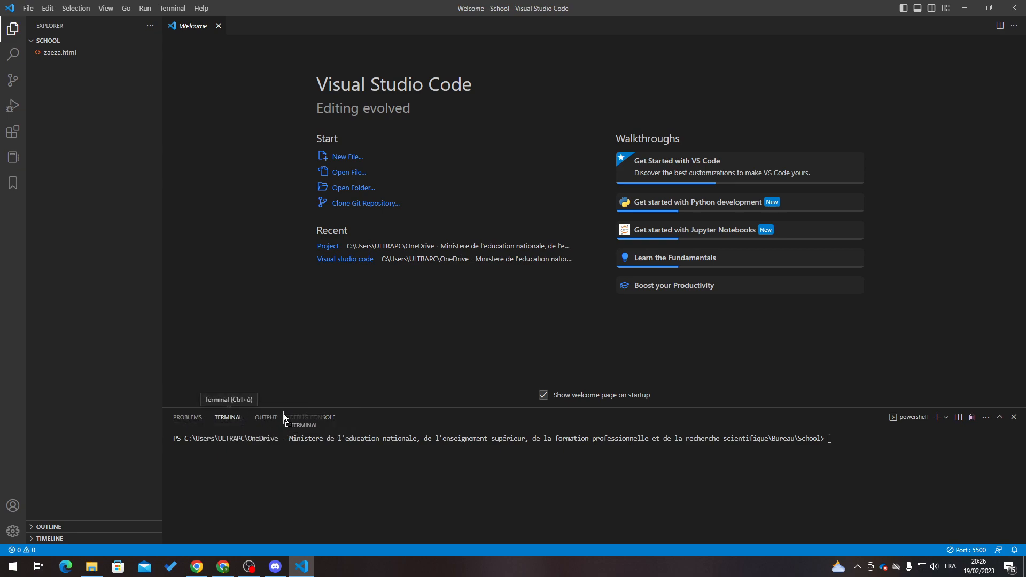
mouse_move(347, 393)
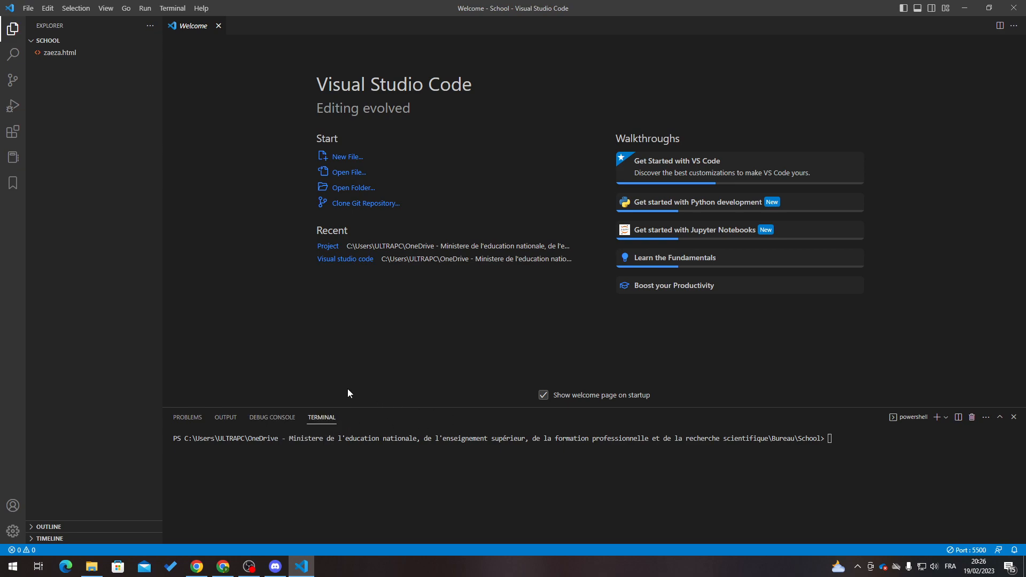
mouse_move(443, 407)
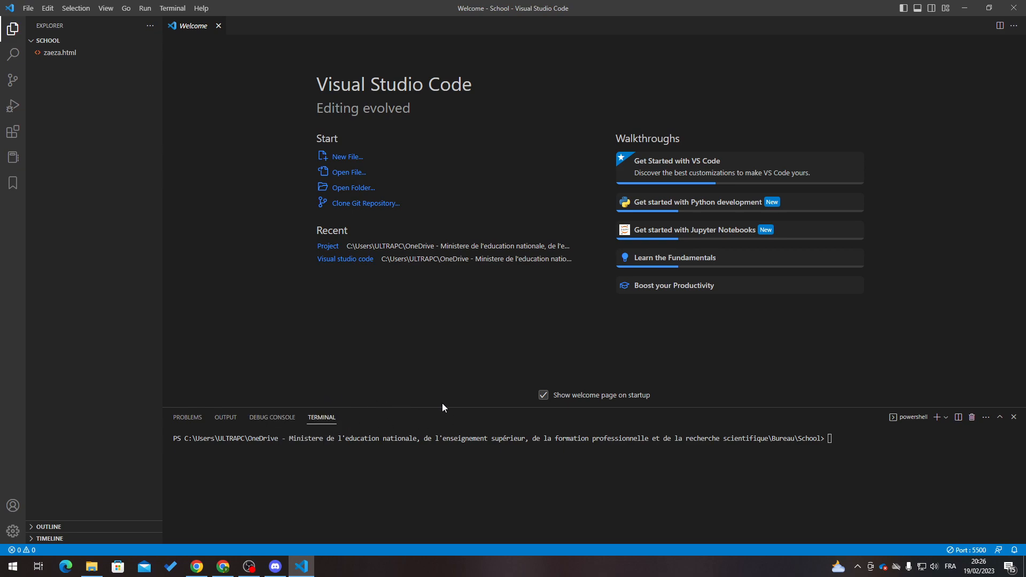
mouse_move(363, 379)
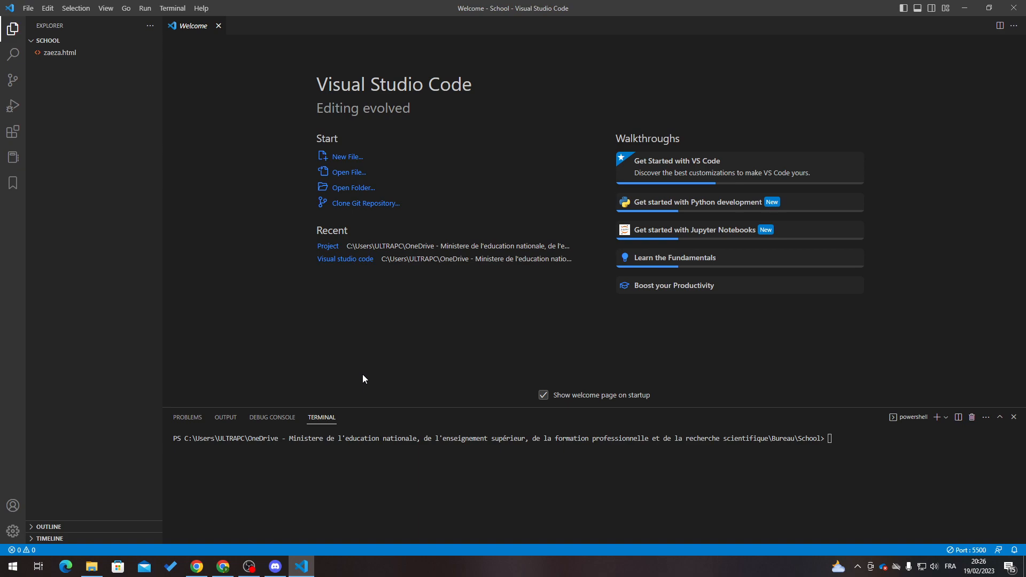
mouse_move(254, 64)
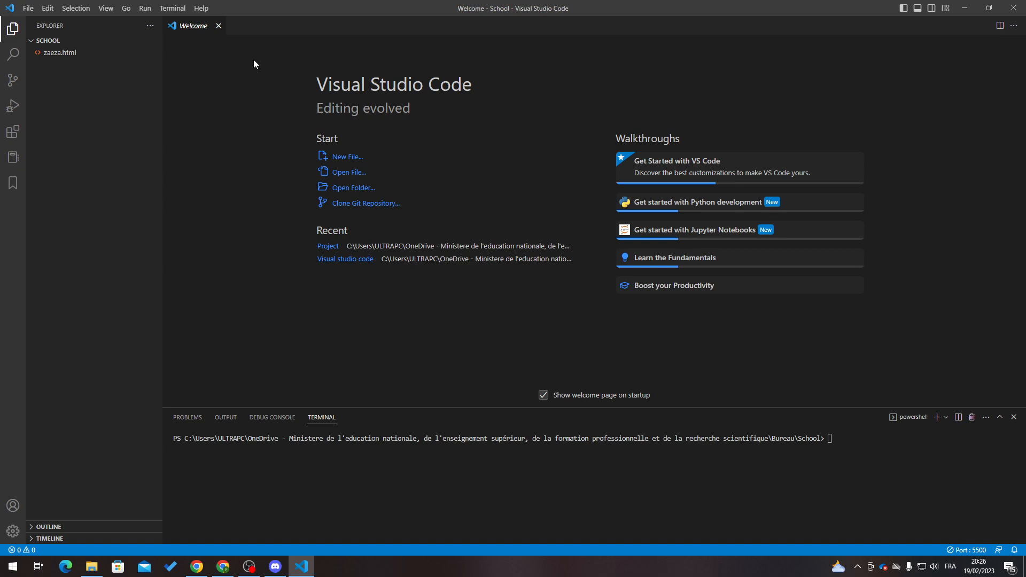